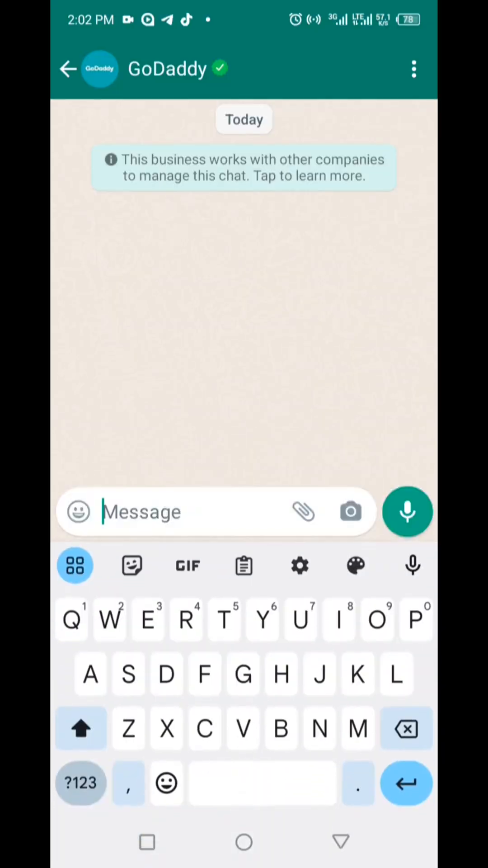
- Type 'Hi there godday' in the GoDaddy chat, accepting the 'there' suggestion
text(Hi th)
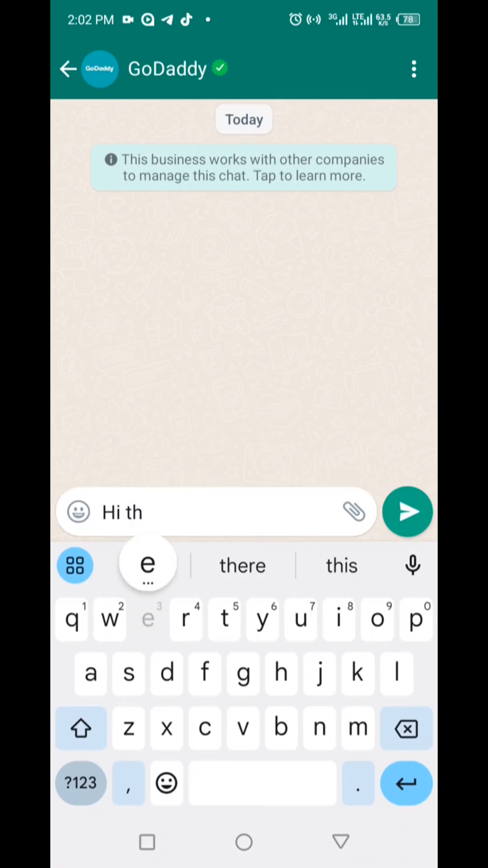
text(er)
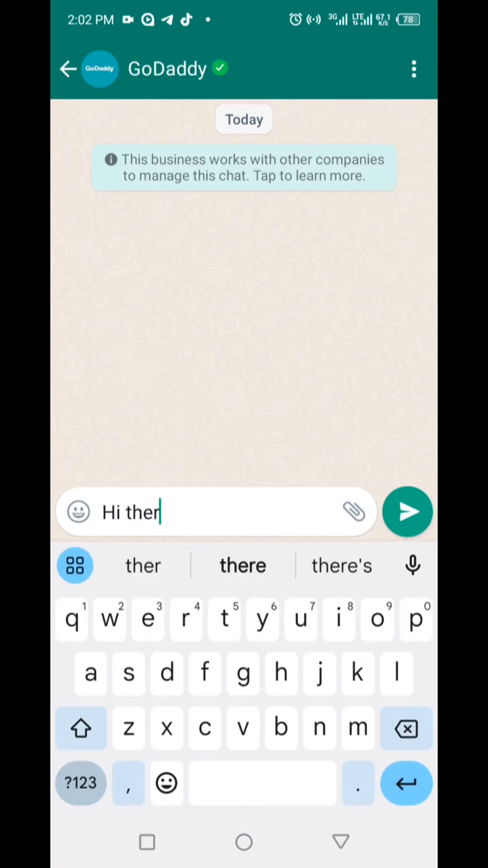
text(r)
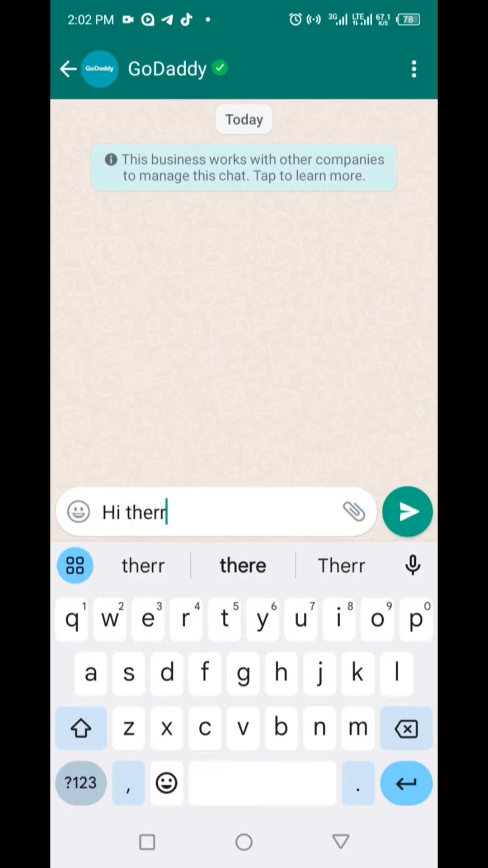
click(243, 565)
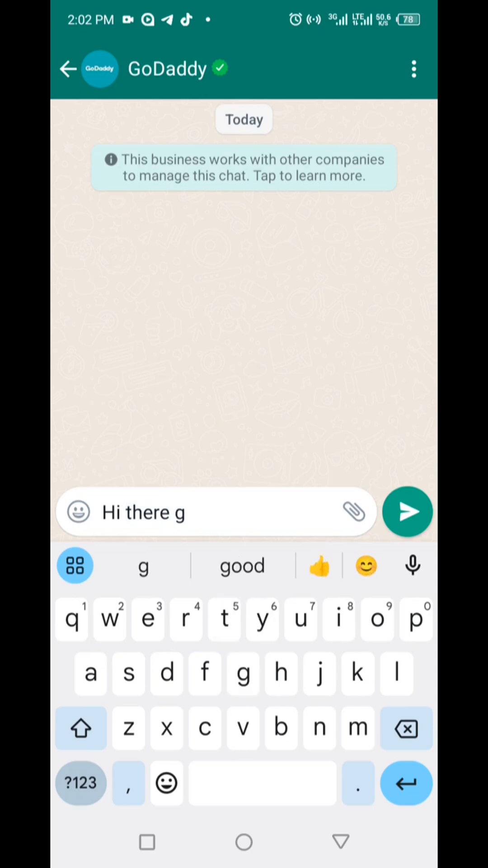
click(377, 619)
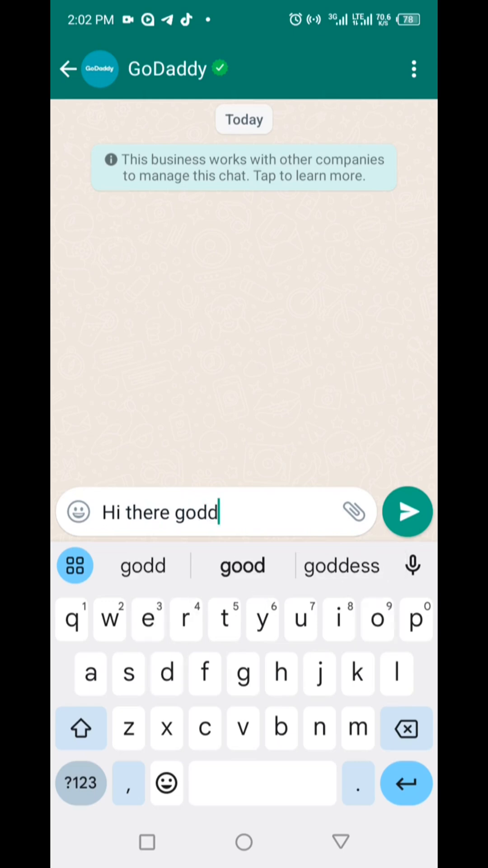
text(a)
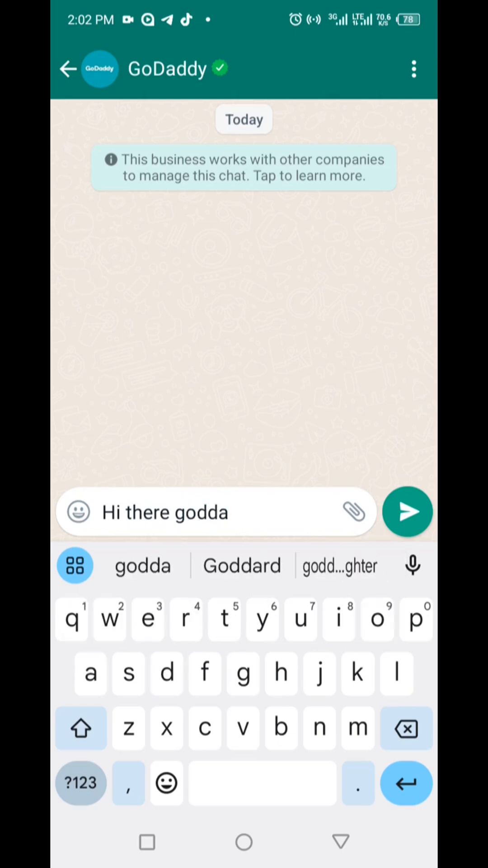
text(y)
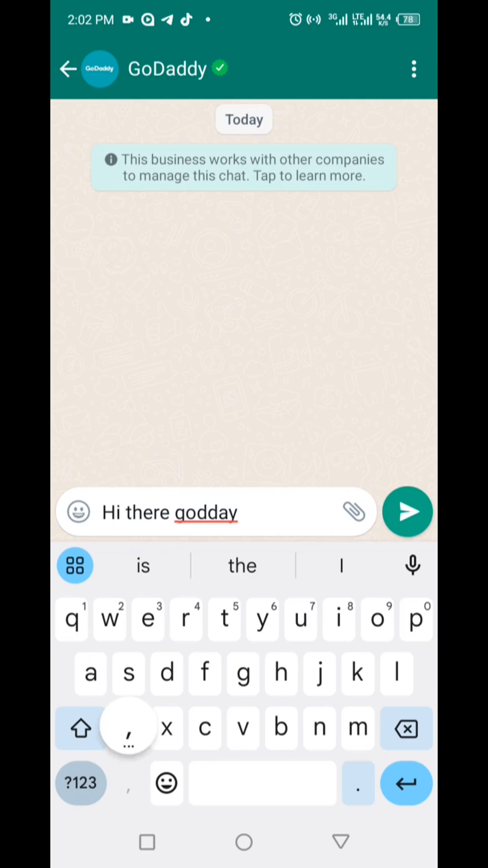
- Open Gboard's Text correction settings from the comma key and enable 'Undo auto-correct on backspace'
click(129, 728)
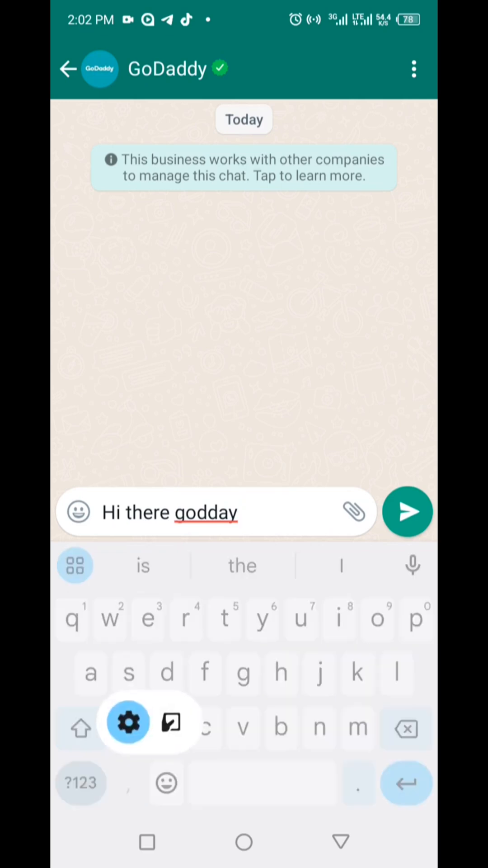
click(128, 727)
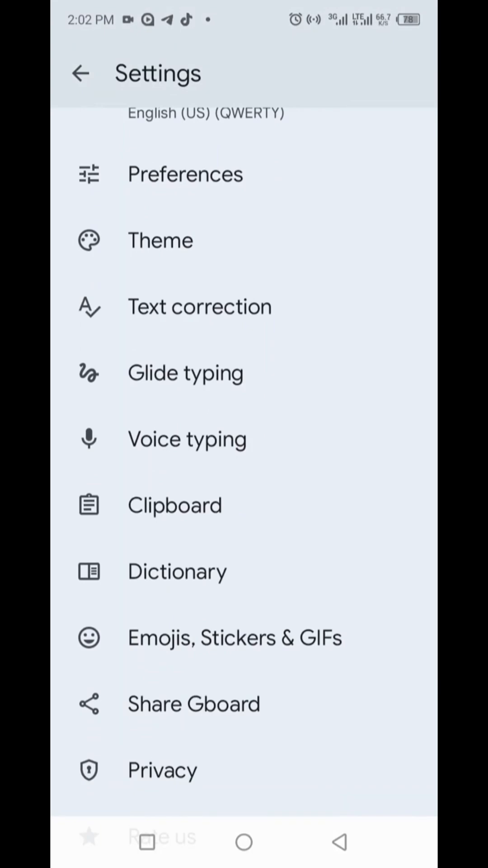
click(200, 306)
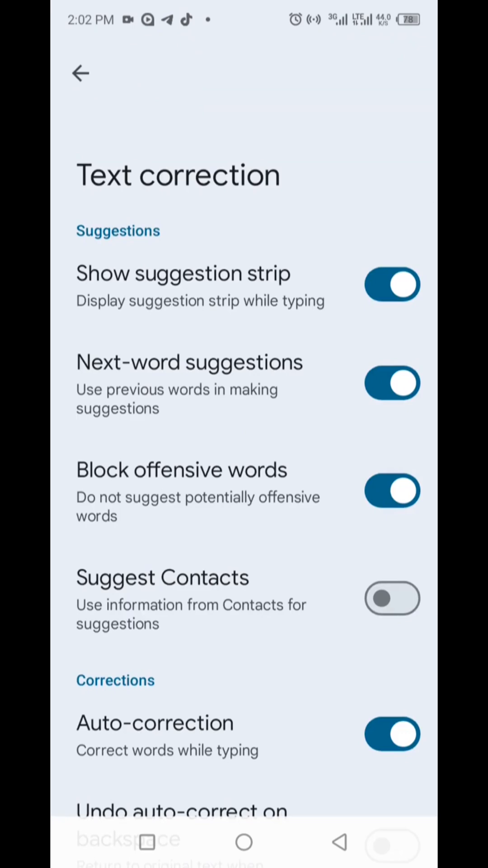
scroll(down, 3)
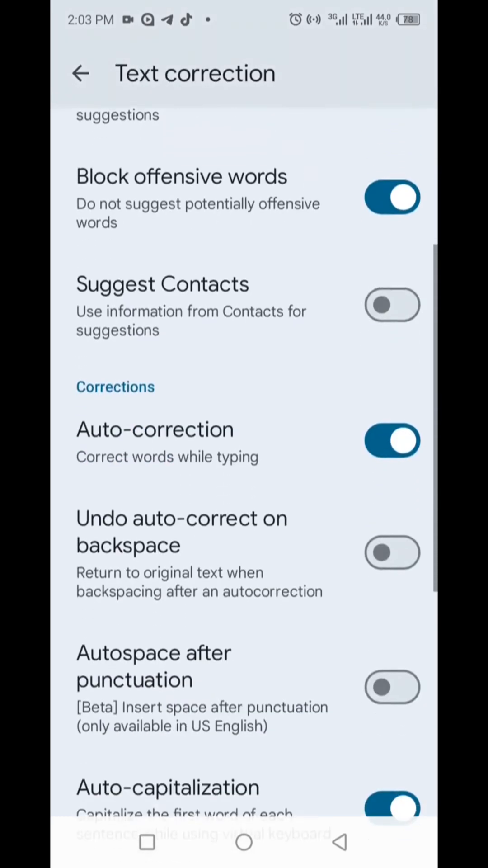
scroll(down, 3)
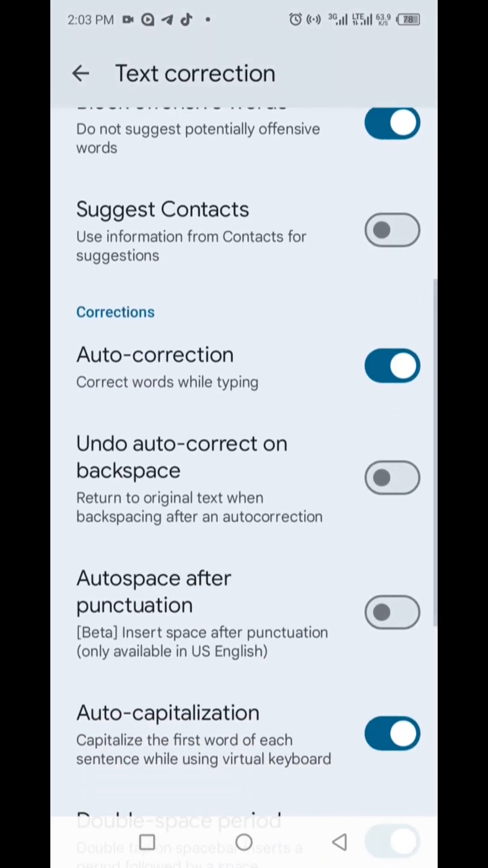
click(392, 366)
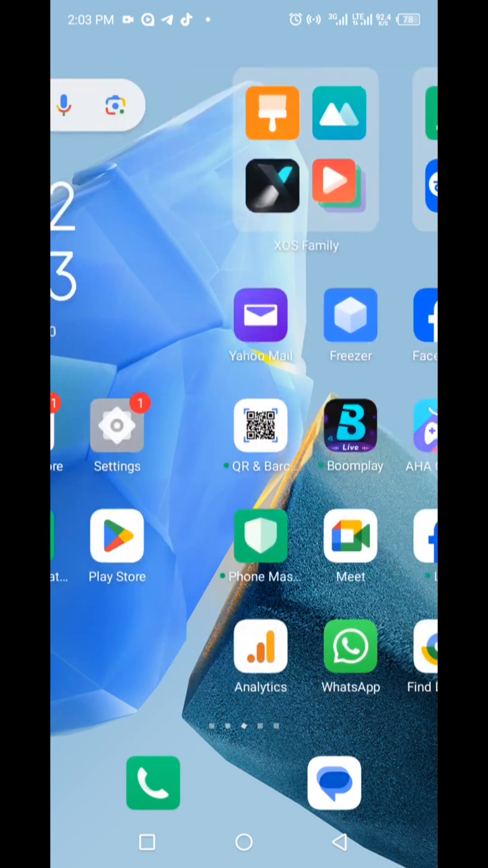
- Search Android Settings for 'key' and open the on-screen keyboard's Gboard settings
click(117, 425)
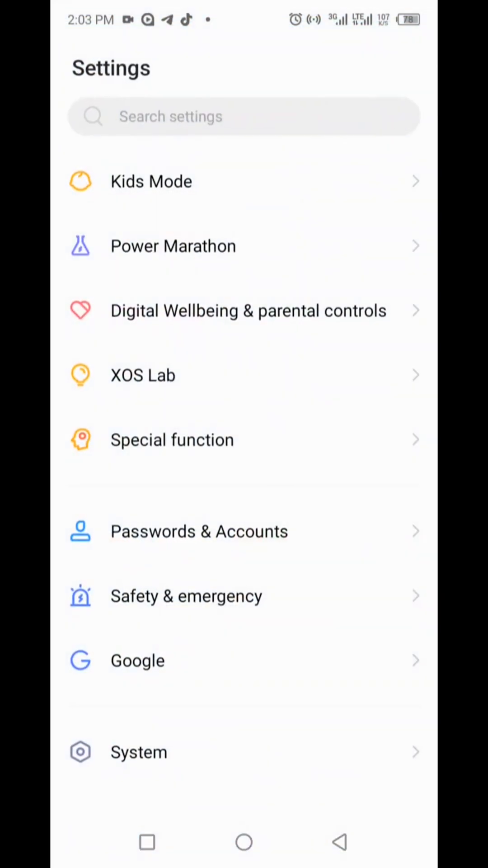
click(244, 117)
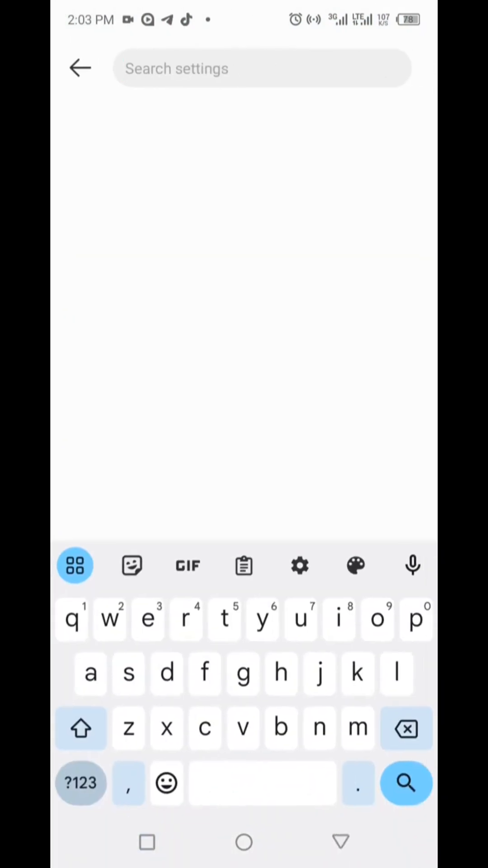
text(key)
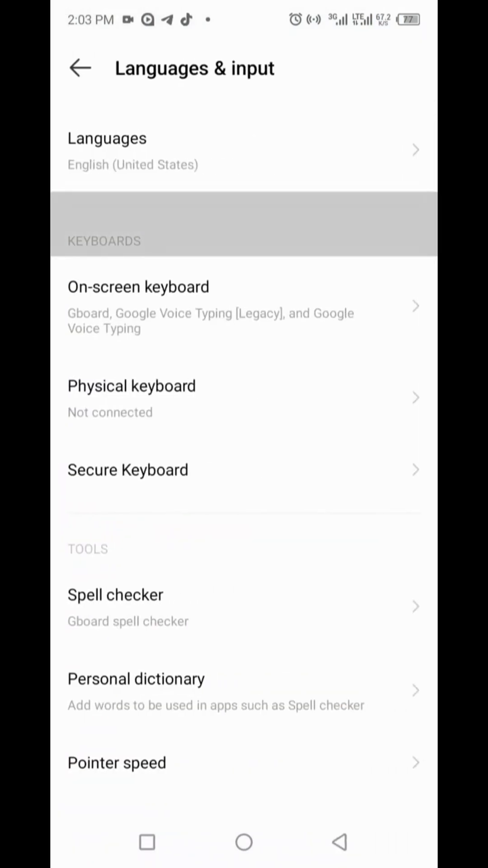
click(139, 307)
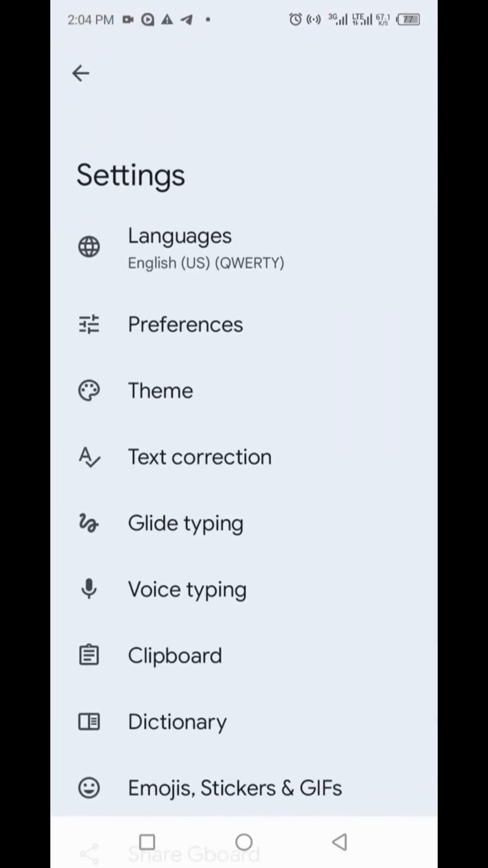
- Switch off Gboard auto-correction and test it by typing 'Hi therre' in WhatsApp
click(200, 456)
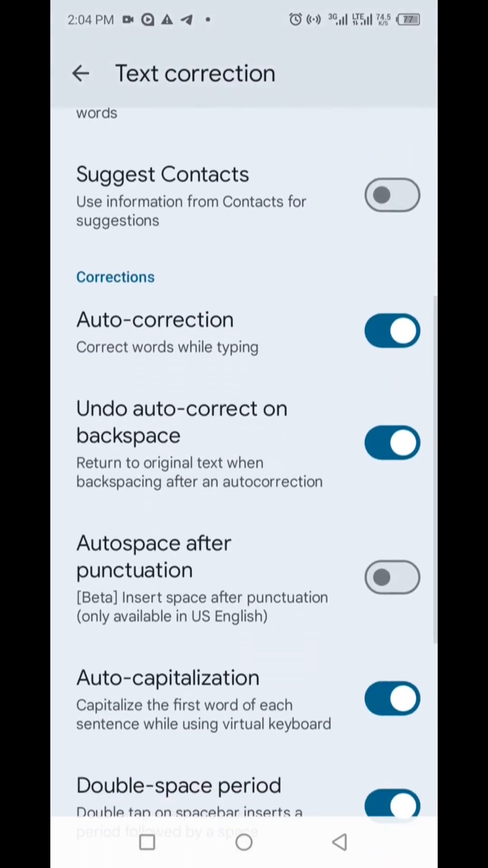
click(392, 330)
text(Hi the)
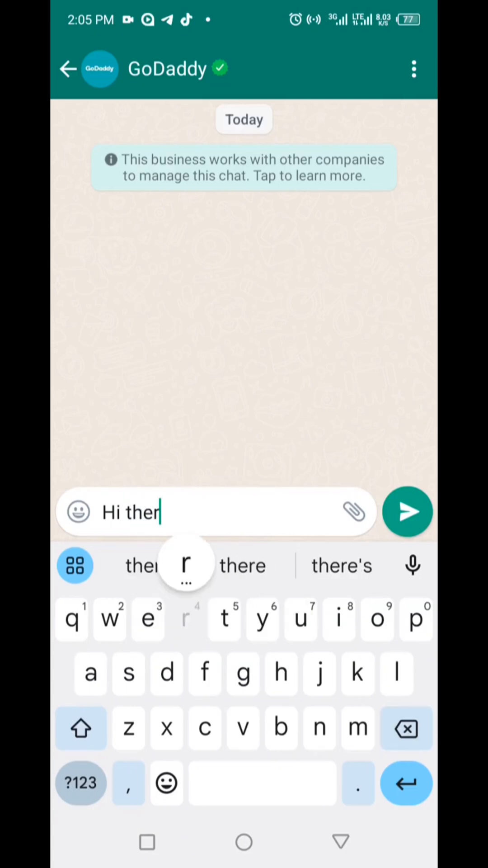
text(re)
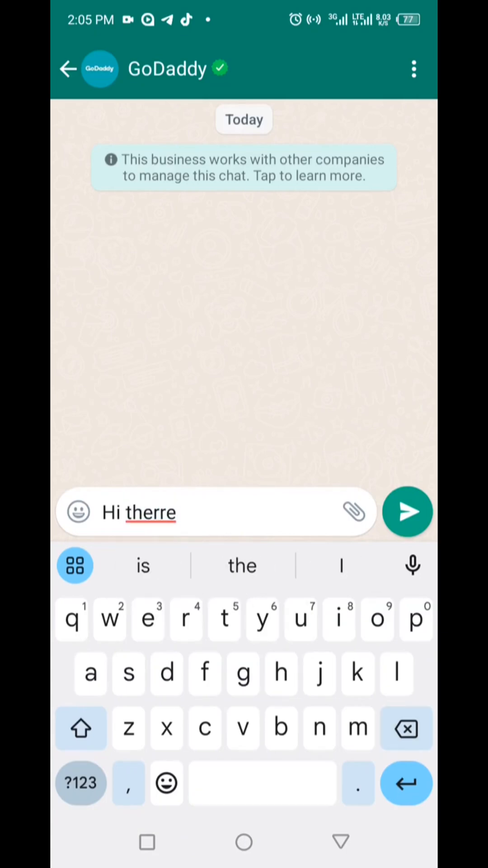